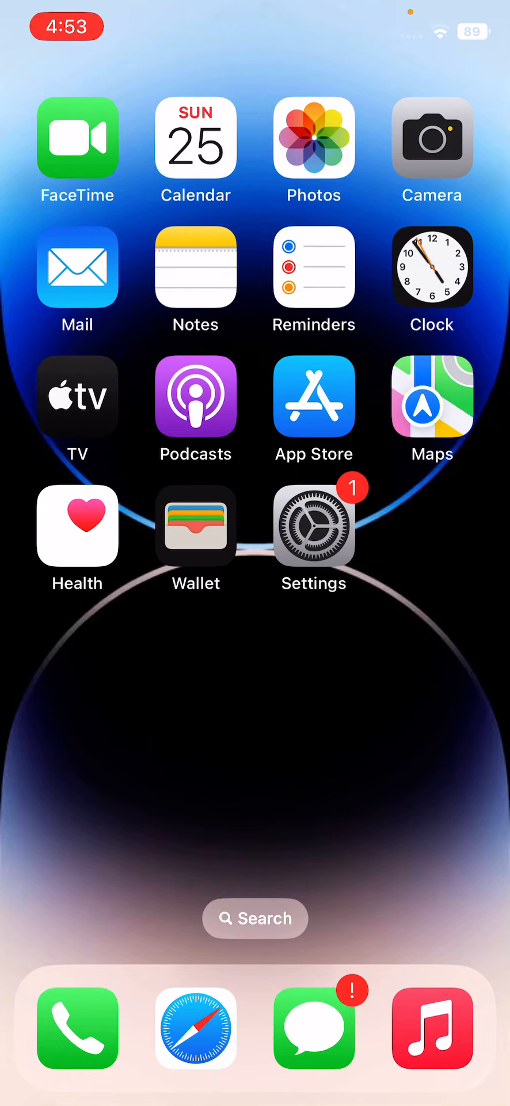
Turn Airplane Mode on and then back off from the main Settings list
click(313, 526)
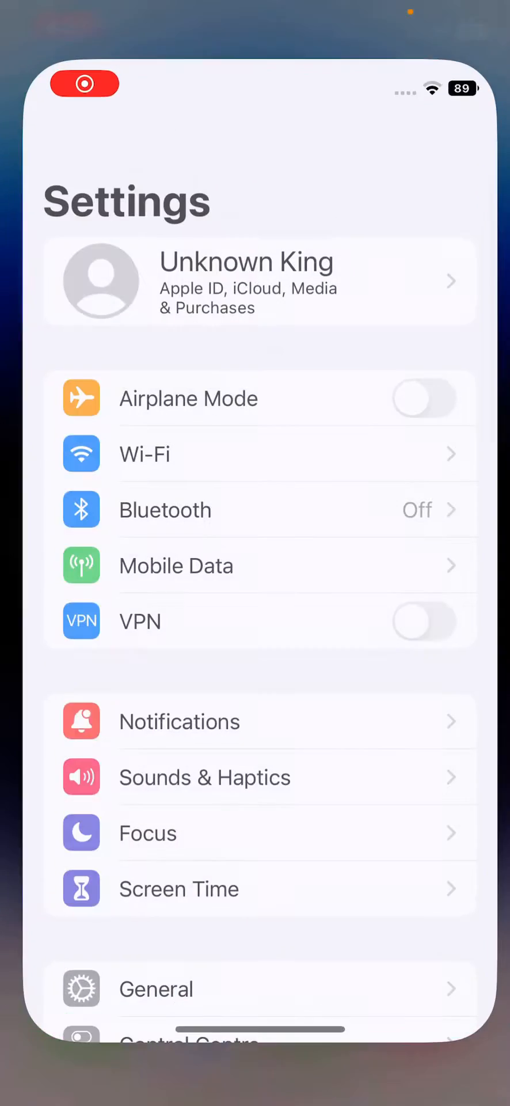
click(426, 398)
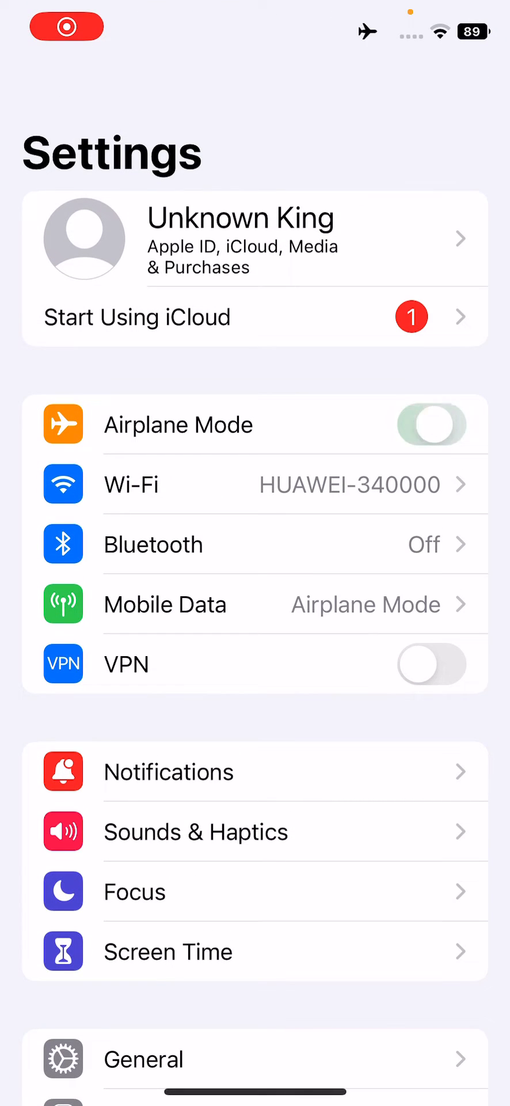
click(431, 424)
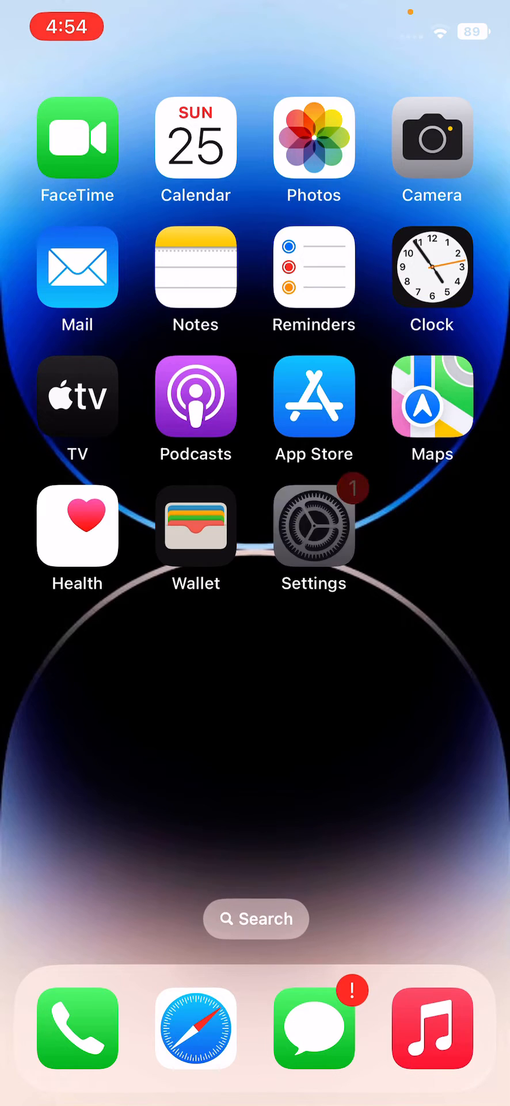
In Date & Time, switch Set Automatically off to see the date, then switch it back on
click(313, 526)
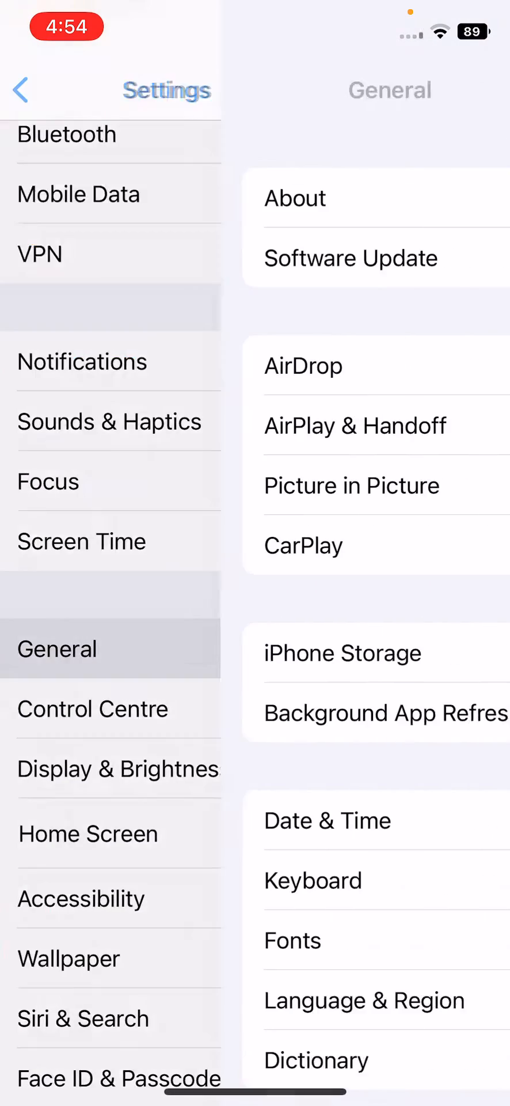
click(328, 820)
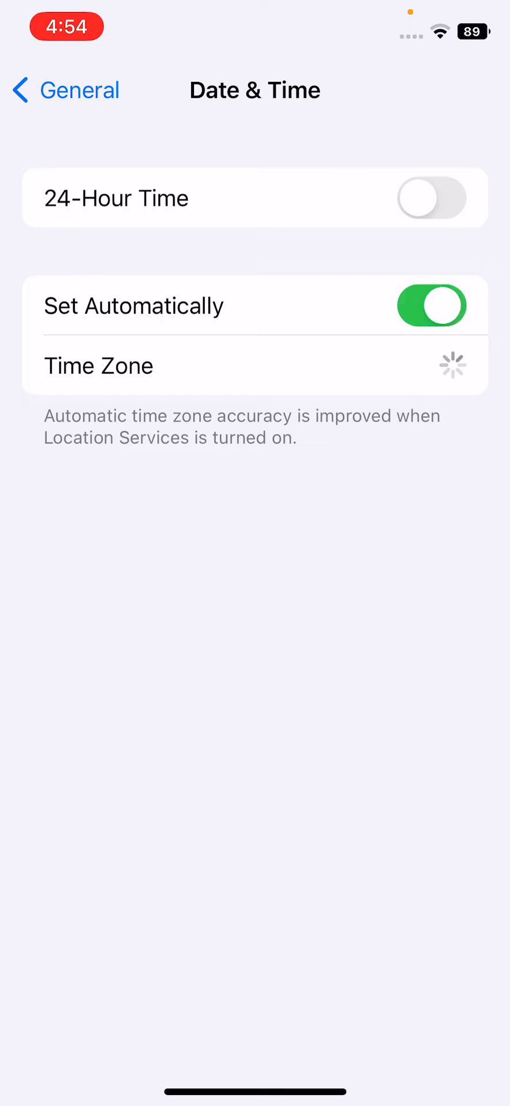
click(431, 304)
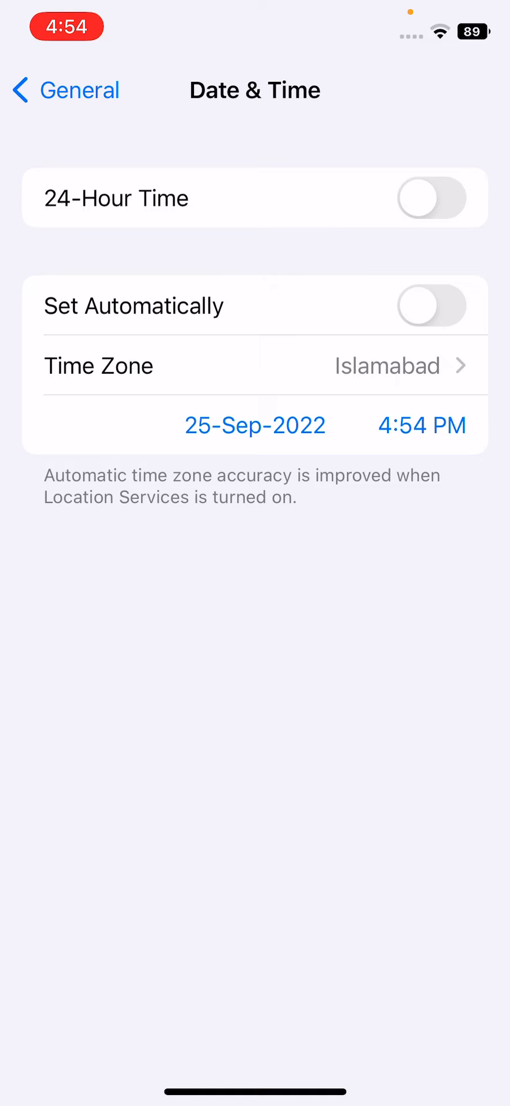
click(430, 305)
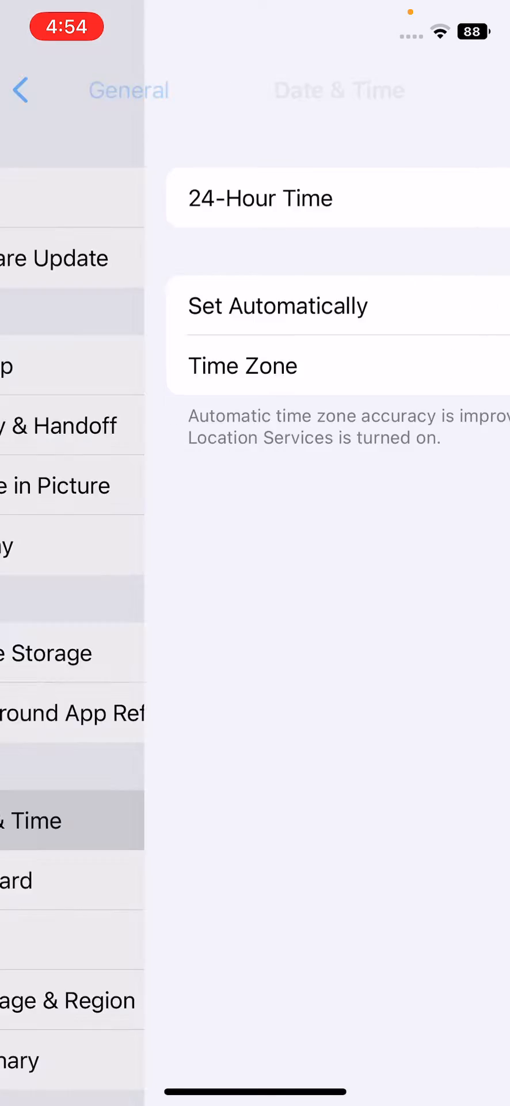
View Safari's Extensions list showing only the Blockify content blocker, then go back
click(21, 90)
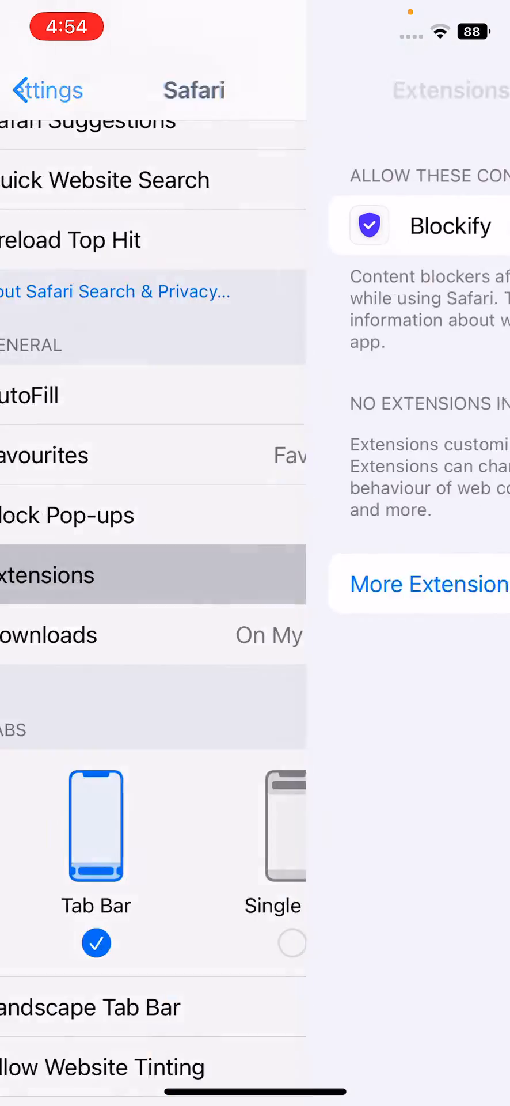
click(49, 573)
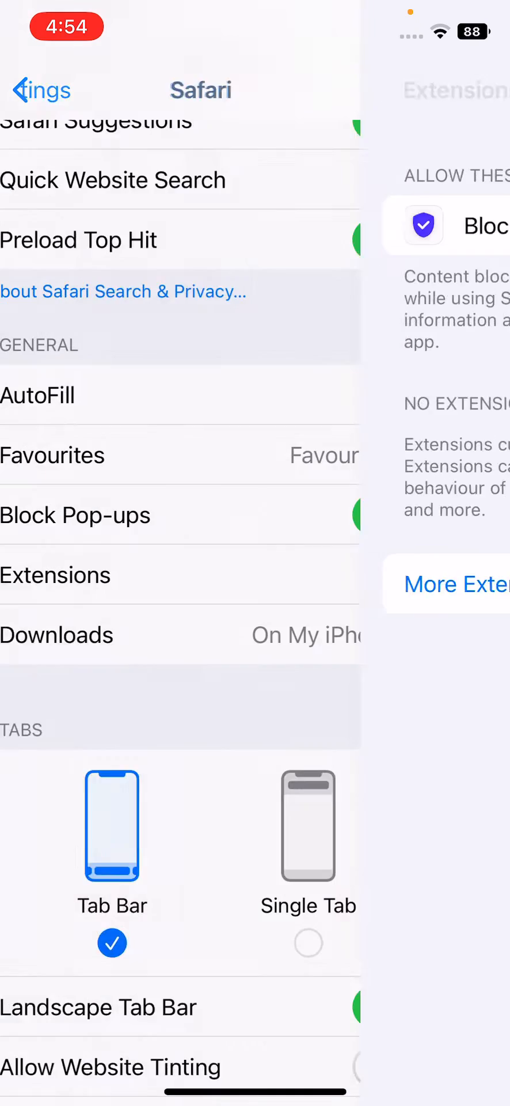
click(36, 90)
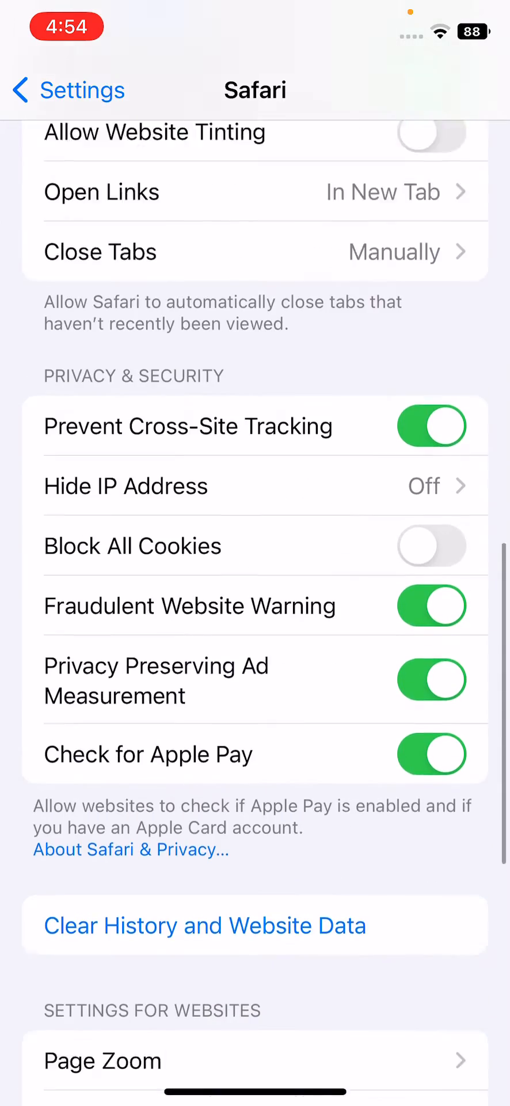
Clear Safari's history and website data and confirm, returning to the main Settings list
click(205, 926)
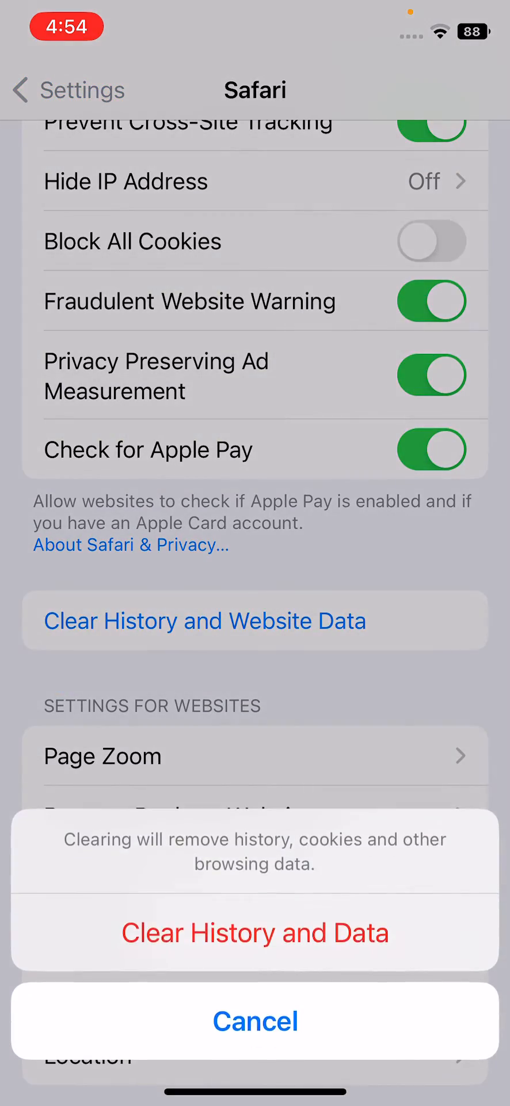
click(256, 1021)
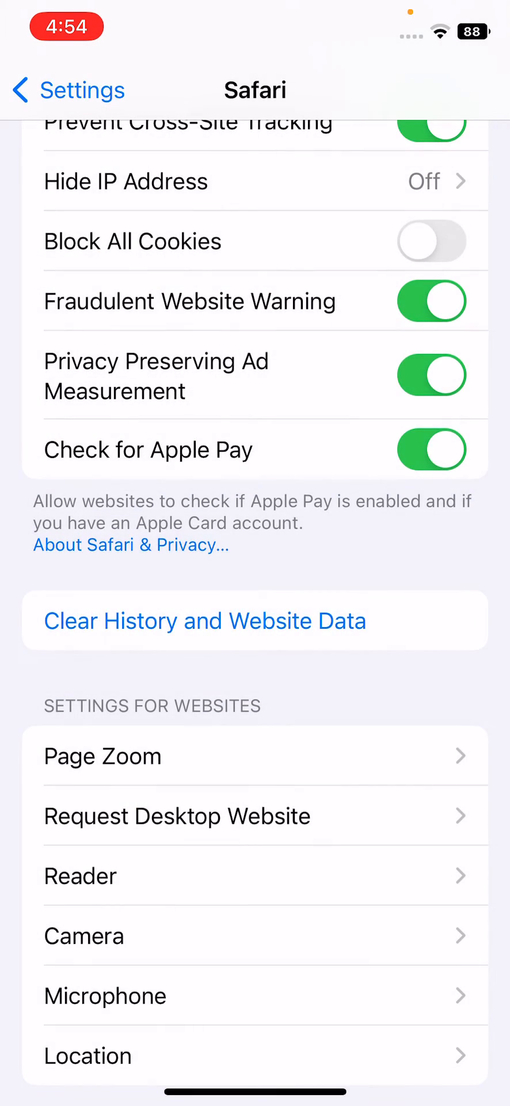
click(204, 621)
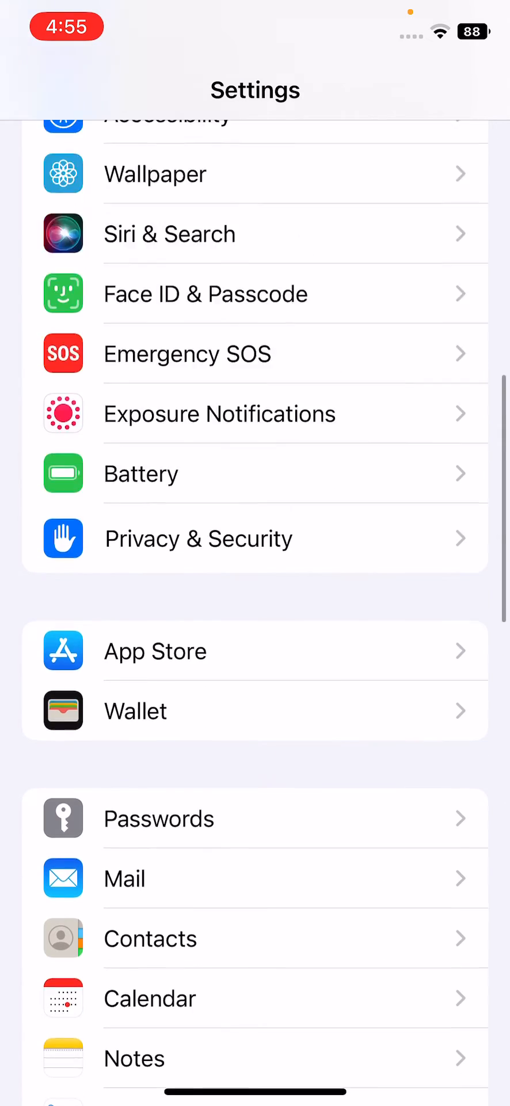
Start checking for a software update under General > Software Update
click(256, 120)
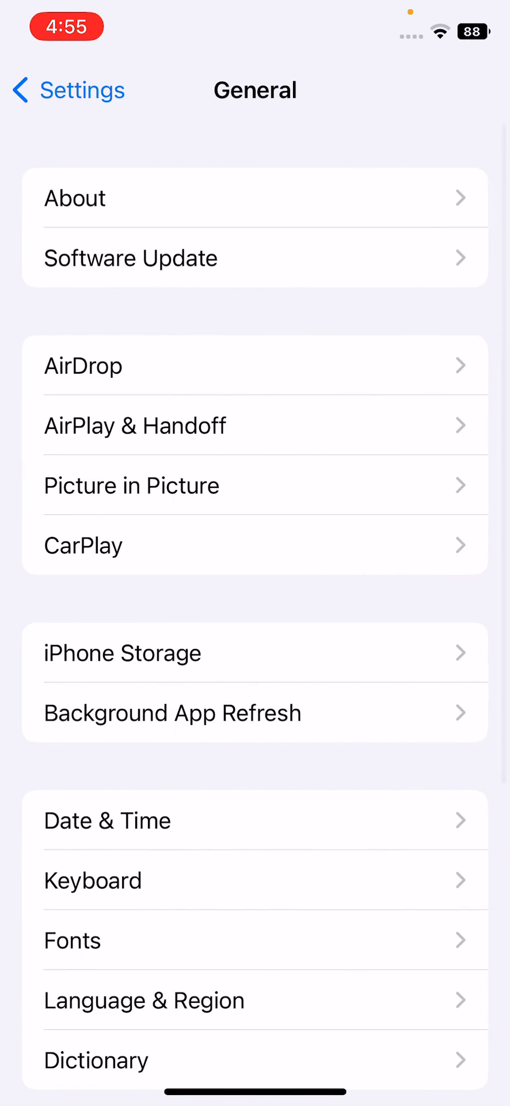
click(130, 257)
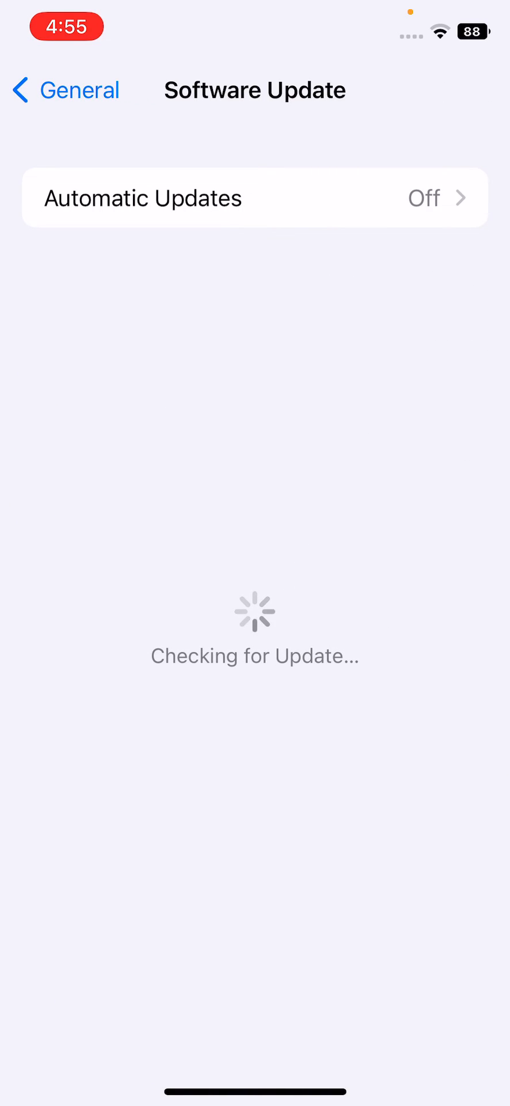